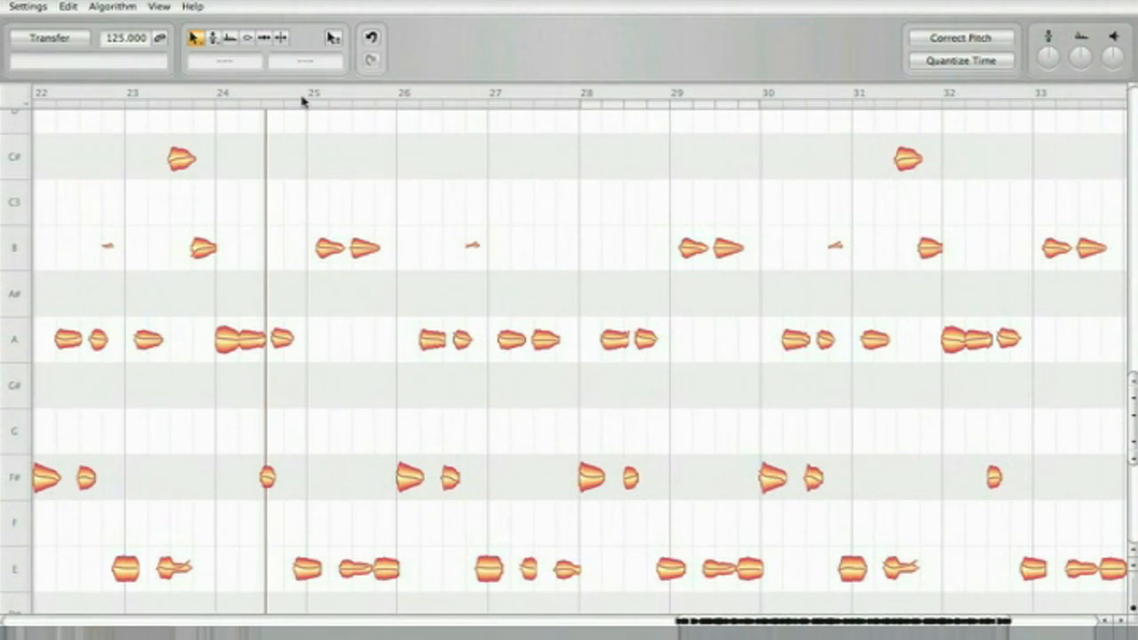
{"action": "mouse_move", "coordinate": [407, 97]}
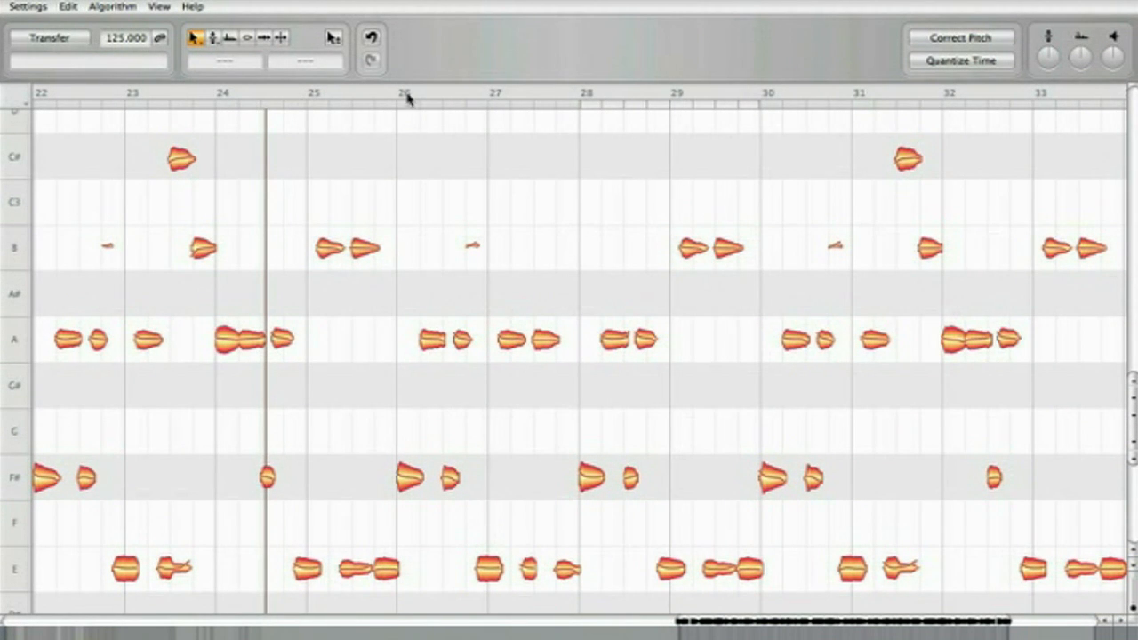
{"action": "mouse_move", "coordinate": [377, 96]}
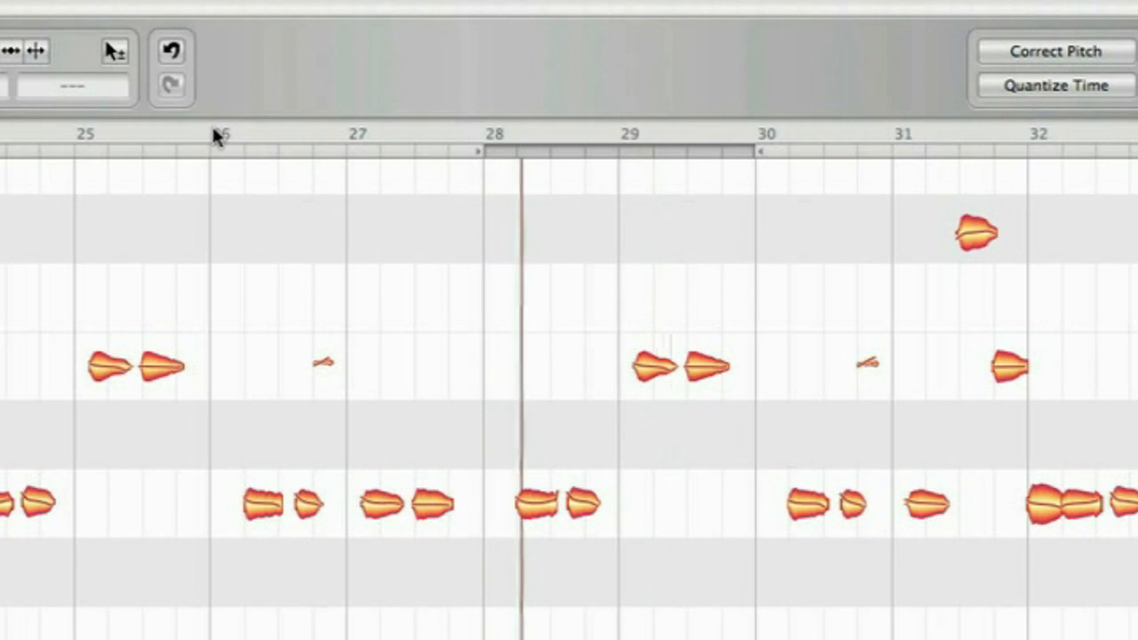
Start playback near bar 27, solo one blob, and nudge the note after bar 28 to +2 cents
{"action": "left_click", "coordinate": [220, 140]}
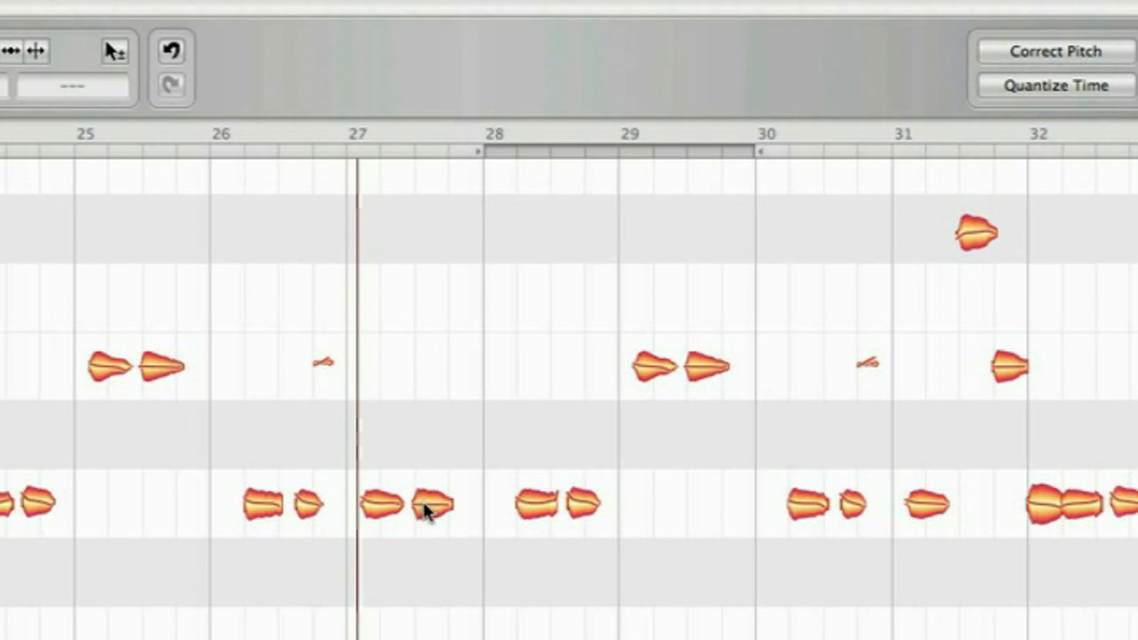
{"action": "left_click", "coordinate": [530, 505]}
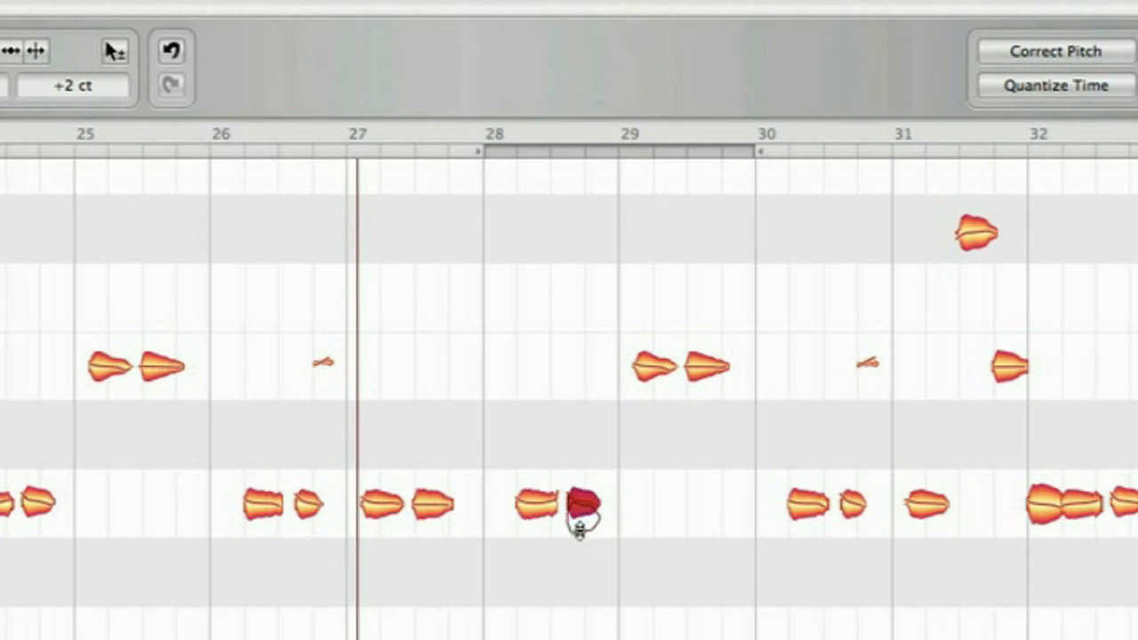
{"action": "left_click_drag", "start_coordinate": [583, 507], "coordinate": [583, 435]}
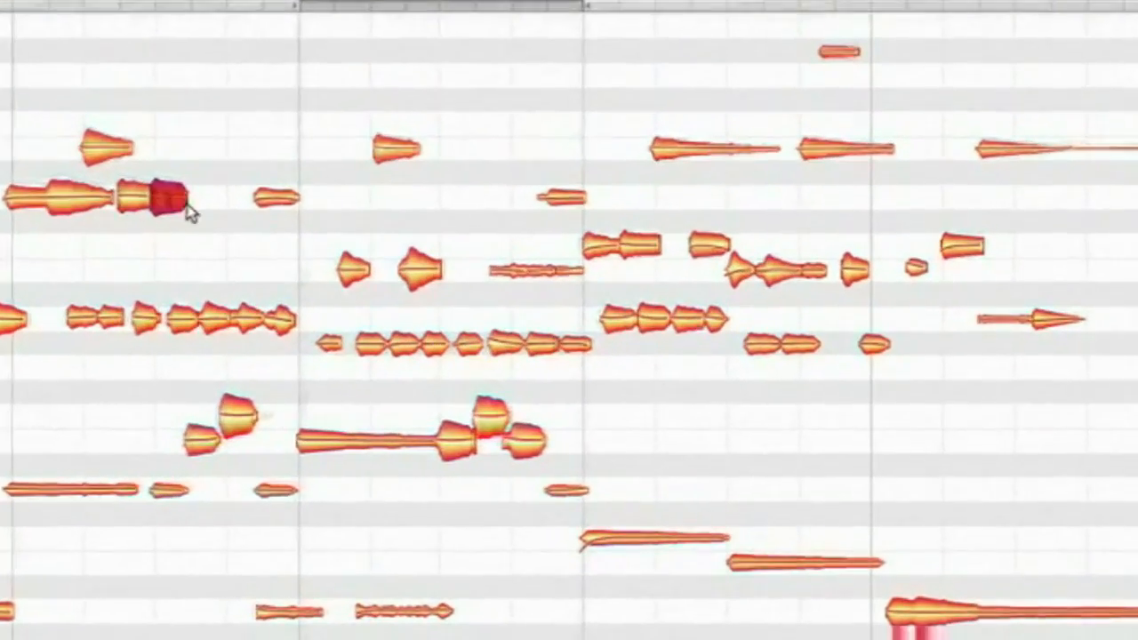
Lasso-select a chain of notes along a diagonal path across several voices
{"action": "left_click_drag", "start_coordinate": [163, 192], "coordinate": [573, 548]}
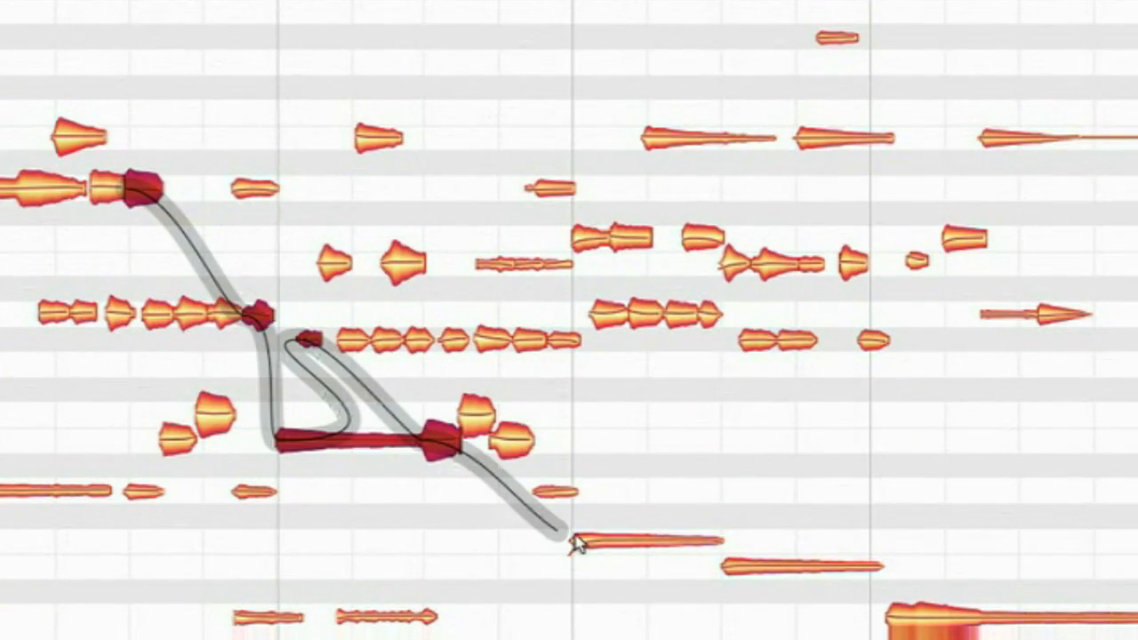
{"action": "left_click_drag", "start_coordinate": [573, 548], "coordinate": [814, 263]}
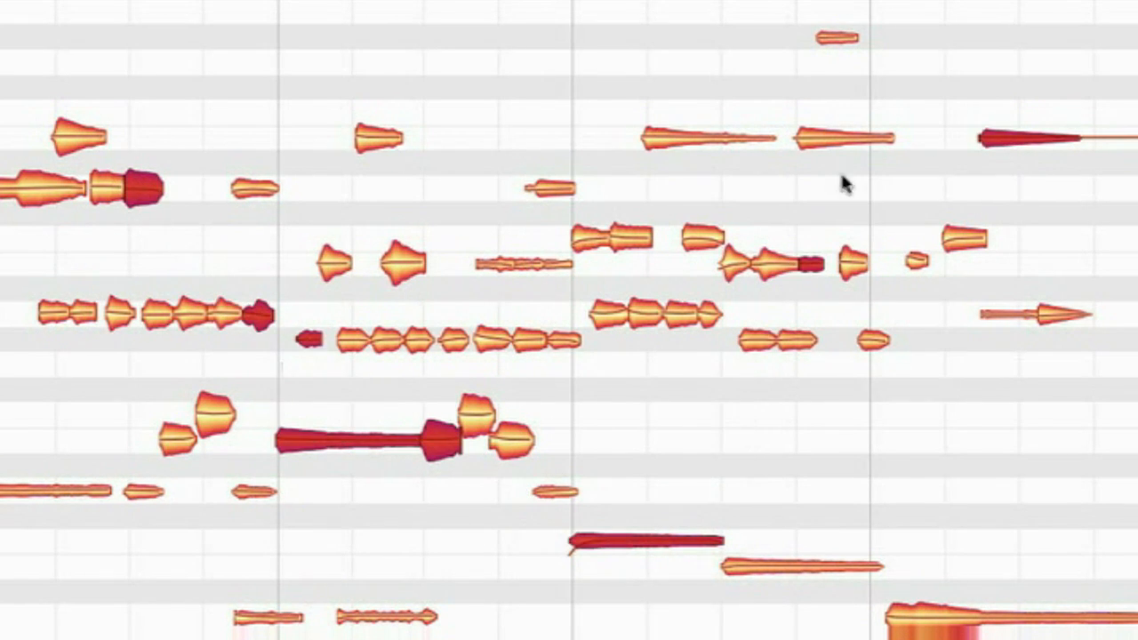
{"action": "mouse_move", "coordinate": [305, 348]}
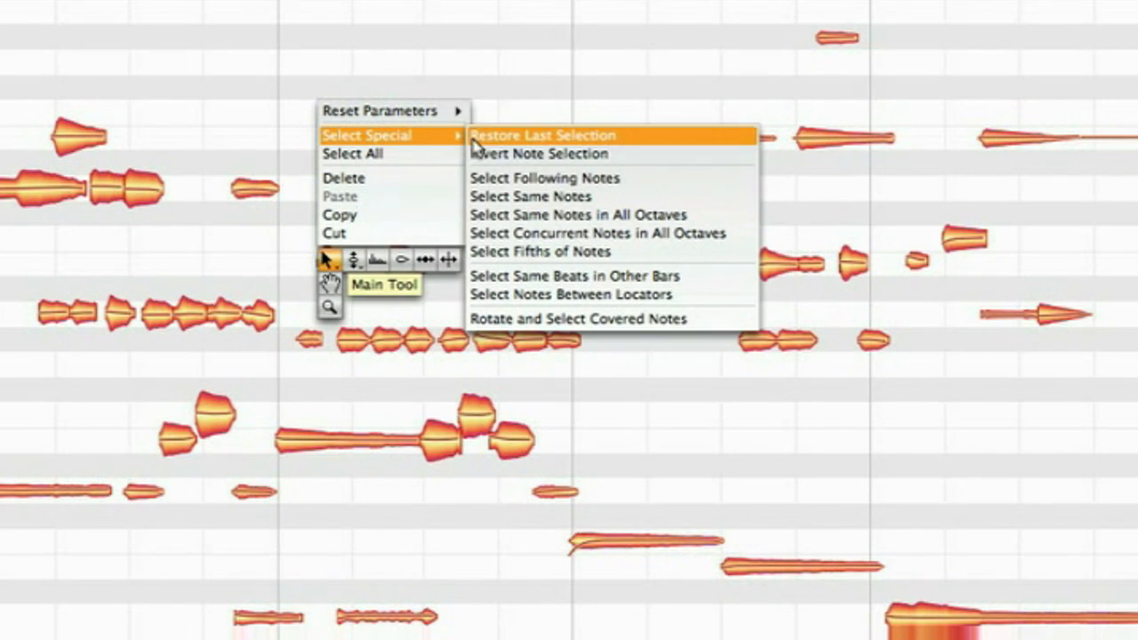
{"action": "mouse_move", "coordinate": [519, 320]}
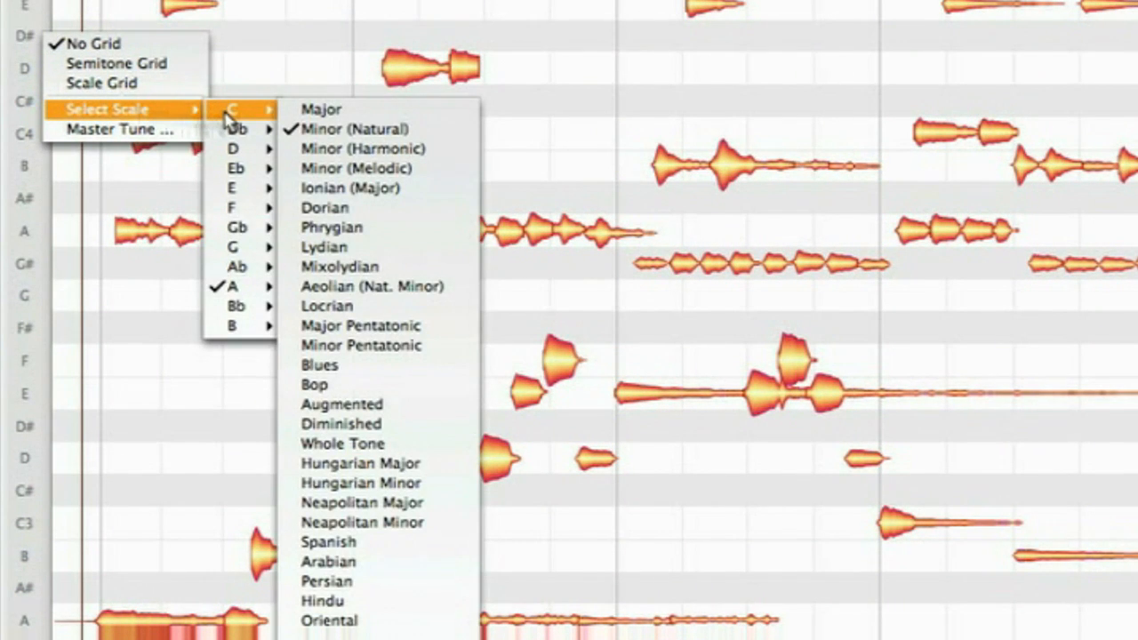
{"action": "mouse_move", "coordinate": [115, 84]}
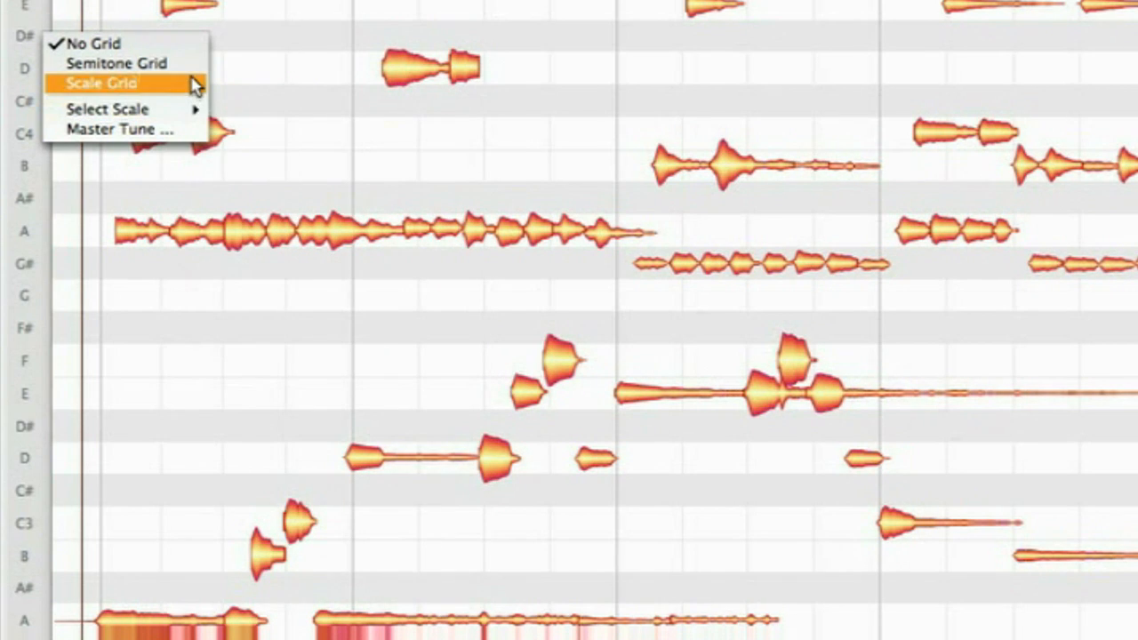
Snap pitches to the A natural minor scale grid and move the D note up to E
{"action": "left_click", "coordinate": [116, 84]}
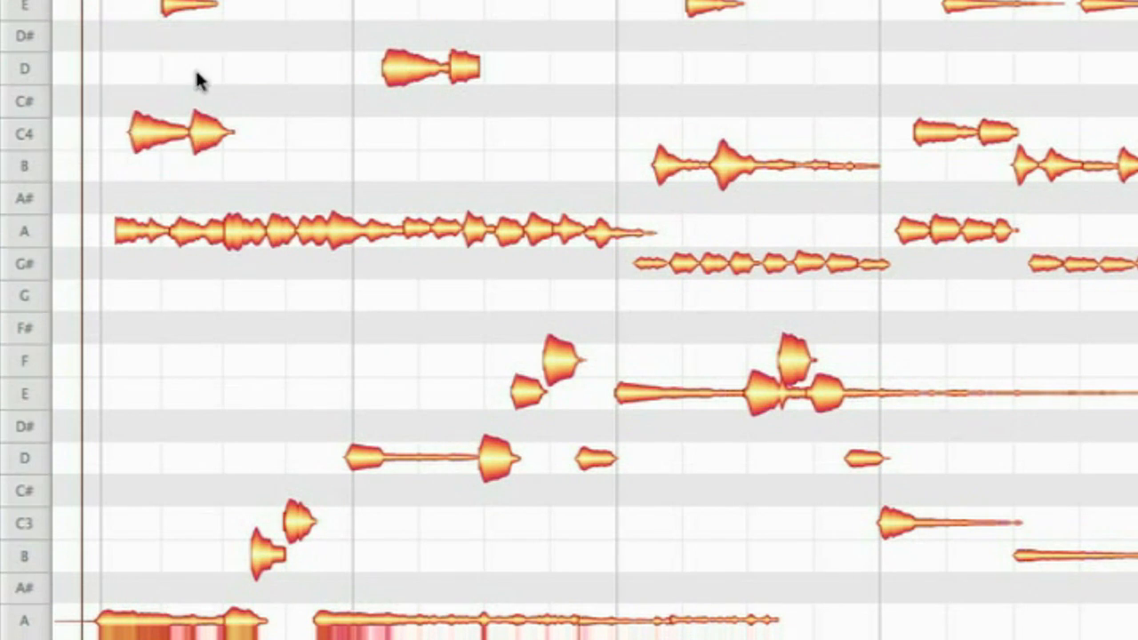
{"action": "mouse_move", "coordinate": [364, 463]}
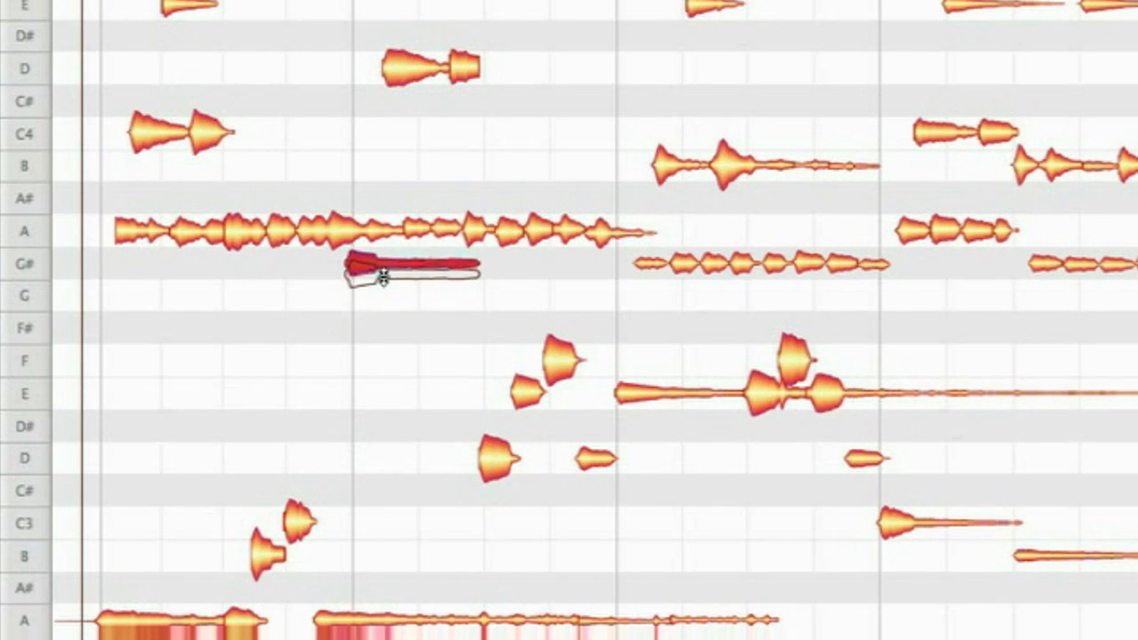
{"action": "left_click_drag", "start_coordinate": [405, 270], "coordinate": [405, 393]}
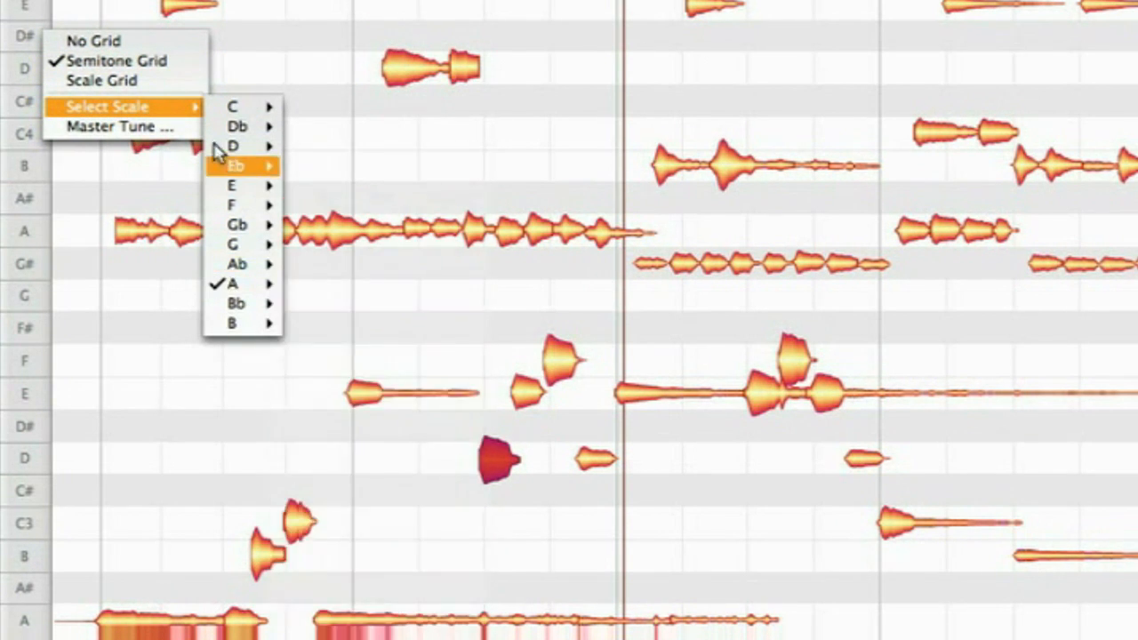
{"action": "mouse_move", "coordinate": [103, 82]}
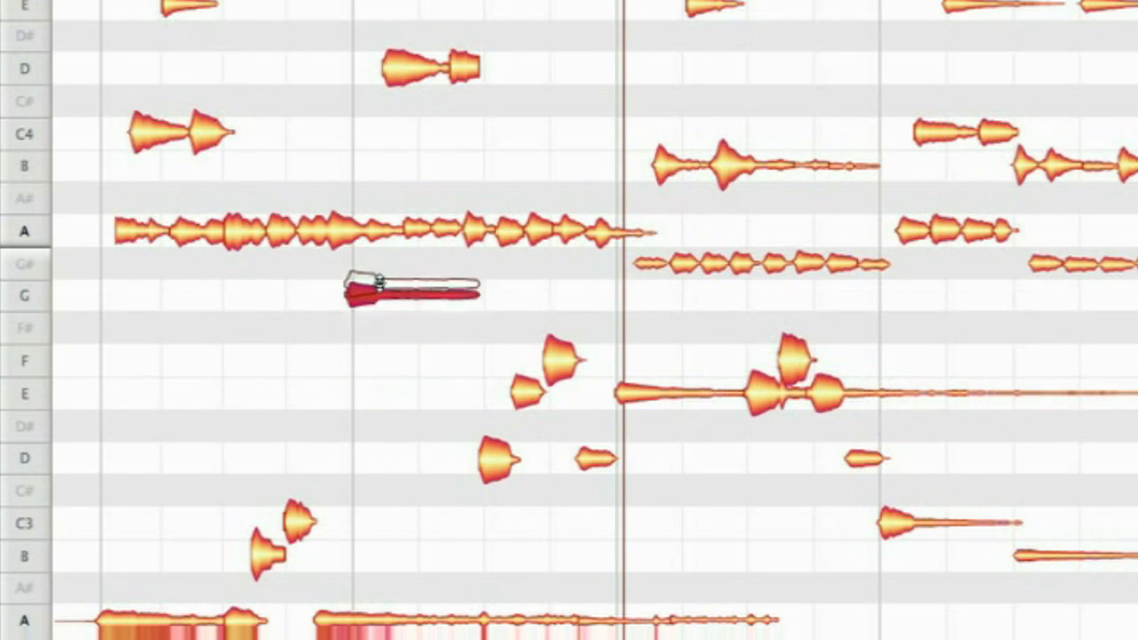
Drag the note up so it rests on G within the A minor scale grid
{"action": "left_click_drag", "start_coordinate": [408, 293], "coordinate": [409, 459]}
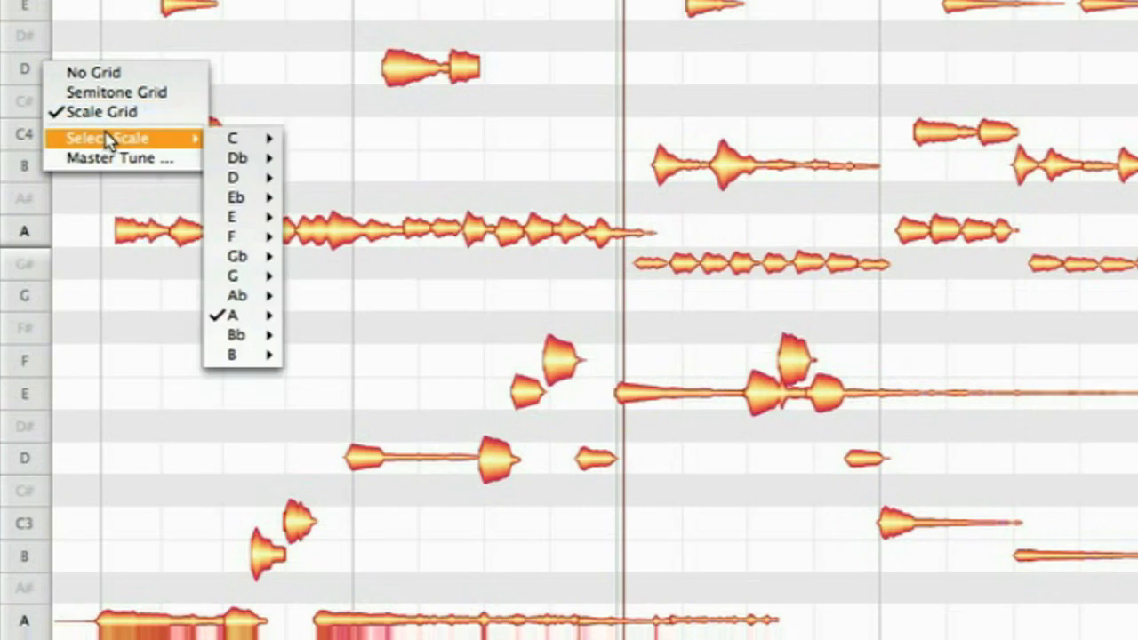
{"action": "mouse_move", "coordinate": [230, 317]}
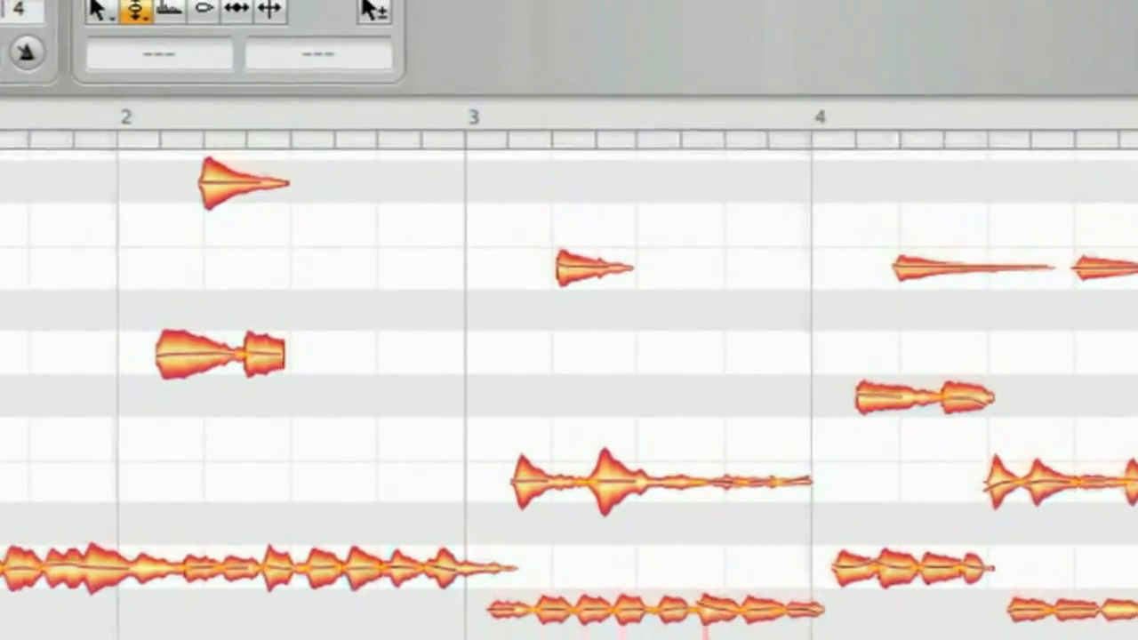
Show the time ruler's grid snapping options with Dynamic currently set
{"action": "left_click", "coordinate": [131, 11]}
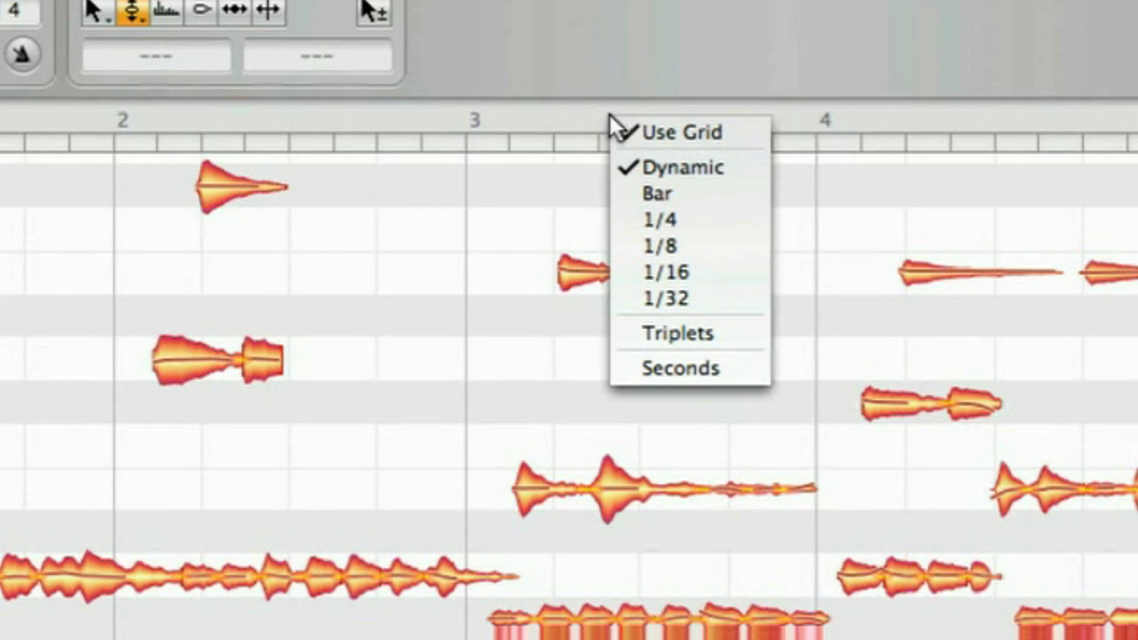
{"action": "mouse_move", "coordinate": [756, 182]}
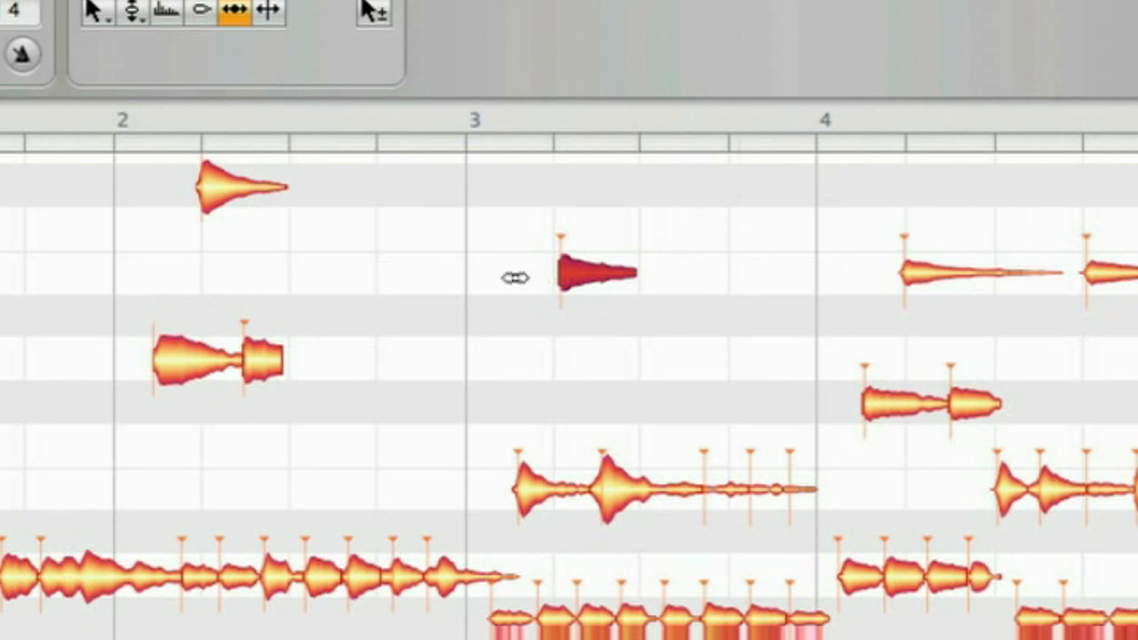
{"action": "mouse_move", "coordinate": [590, 277]}
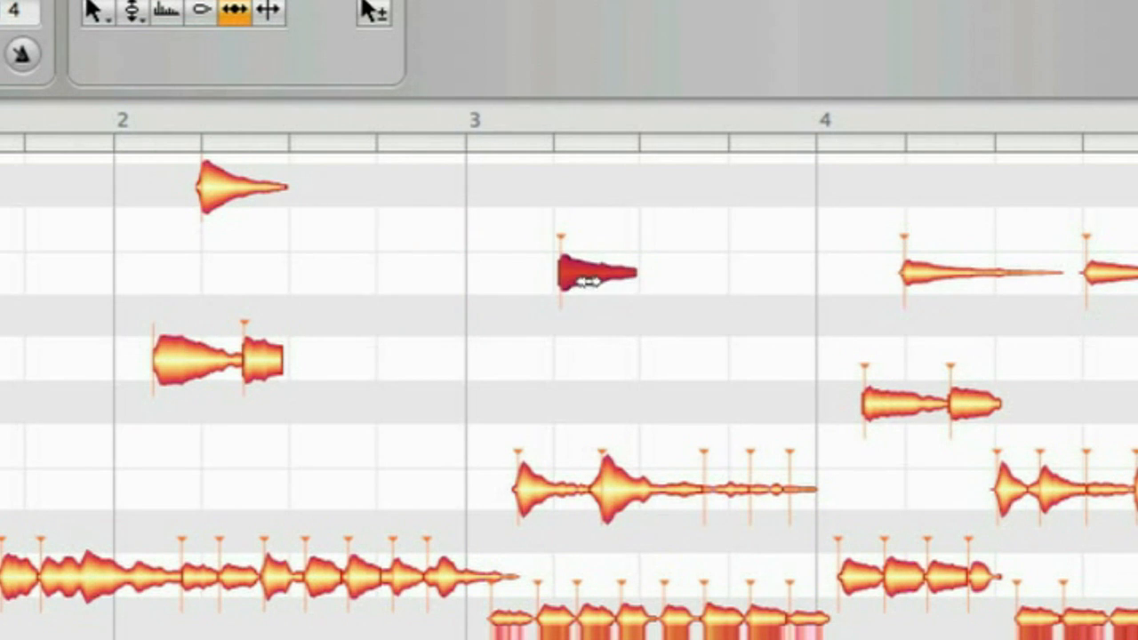